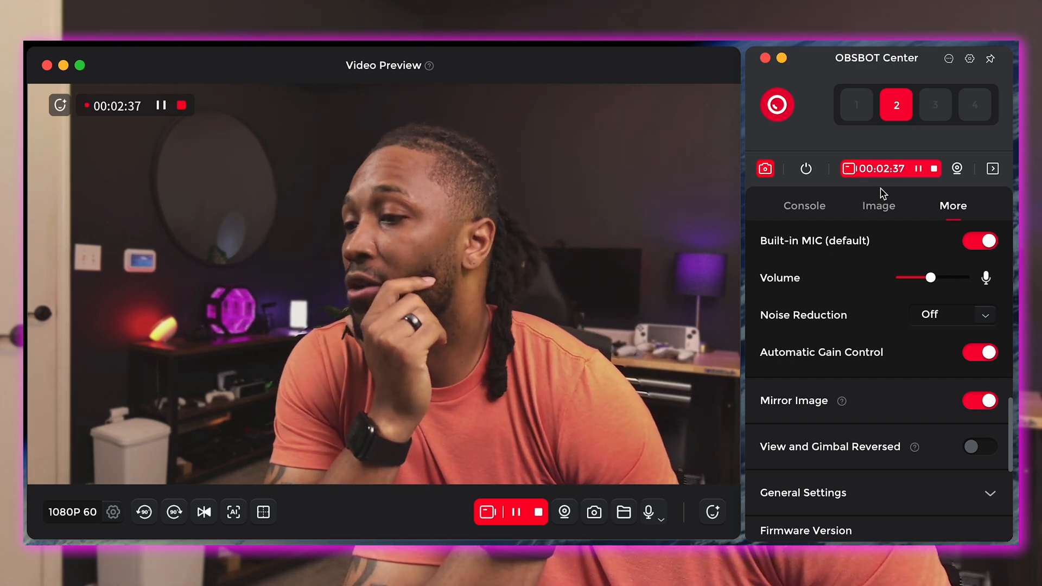
Step: Switch to the Console view showing Tracking Speed and Tracking Mode controls
click(804, 207)
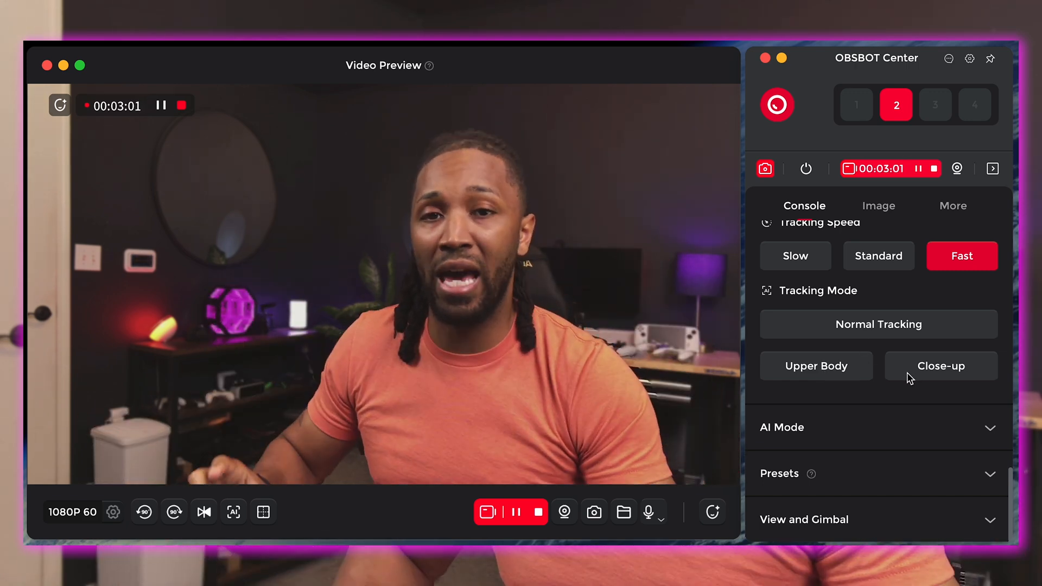
mouse_move(880, 384)
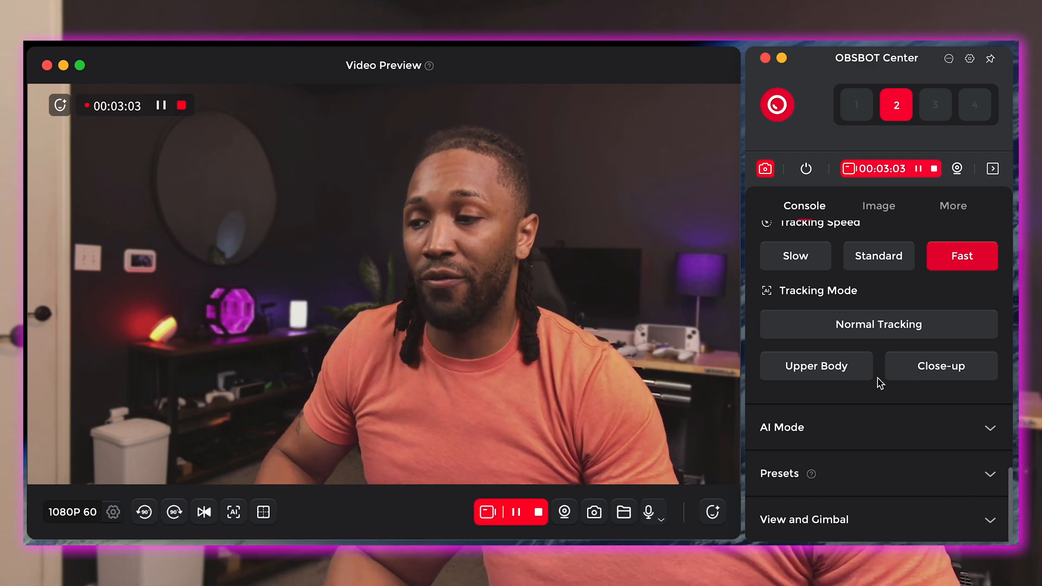
click(816, 365)
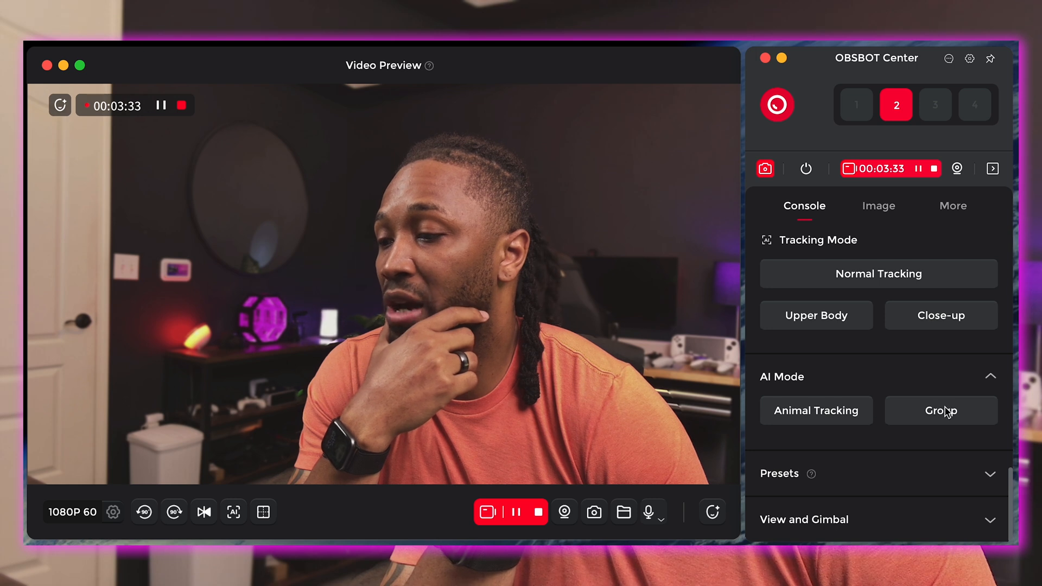
scroll(down, 3)
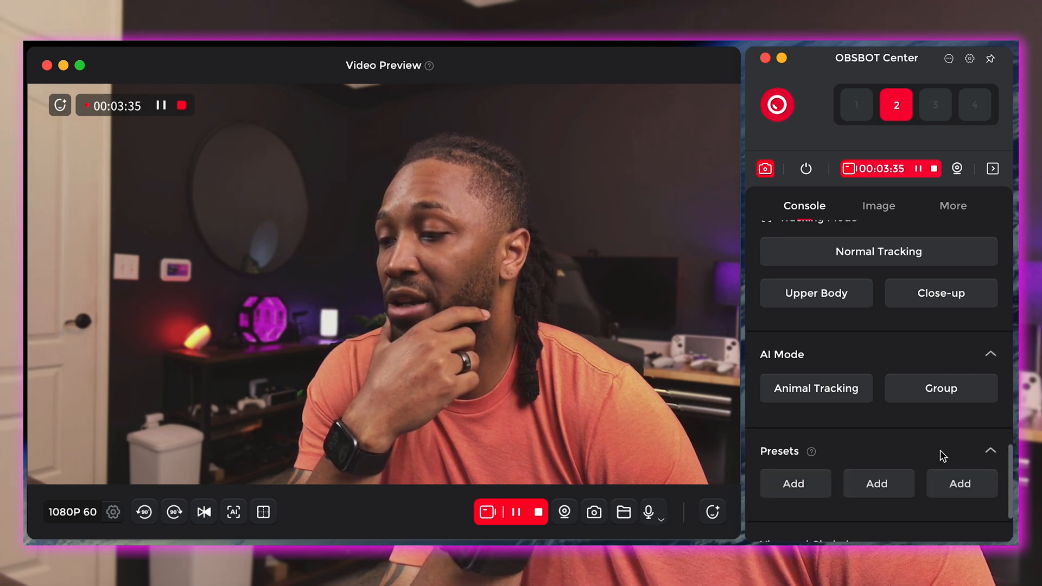
scroll(down, 3)
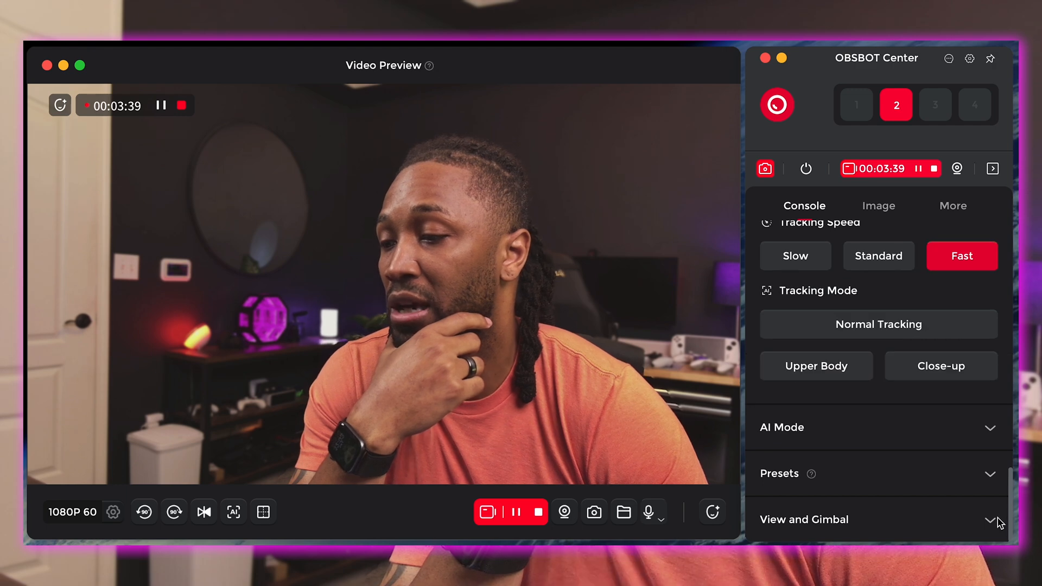
Step: Pan and tilt the camera with the View and Gimbal joystick to reframe
click(803, 519)
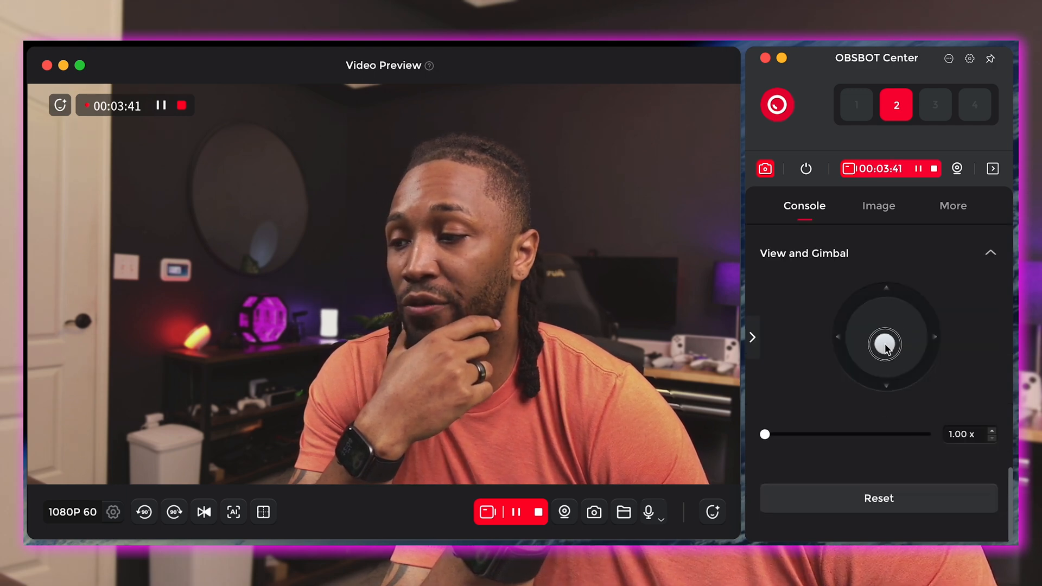
drag(885, 344, 870, 307)
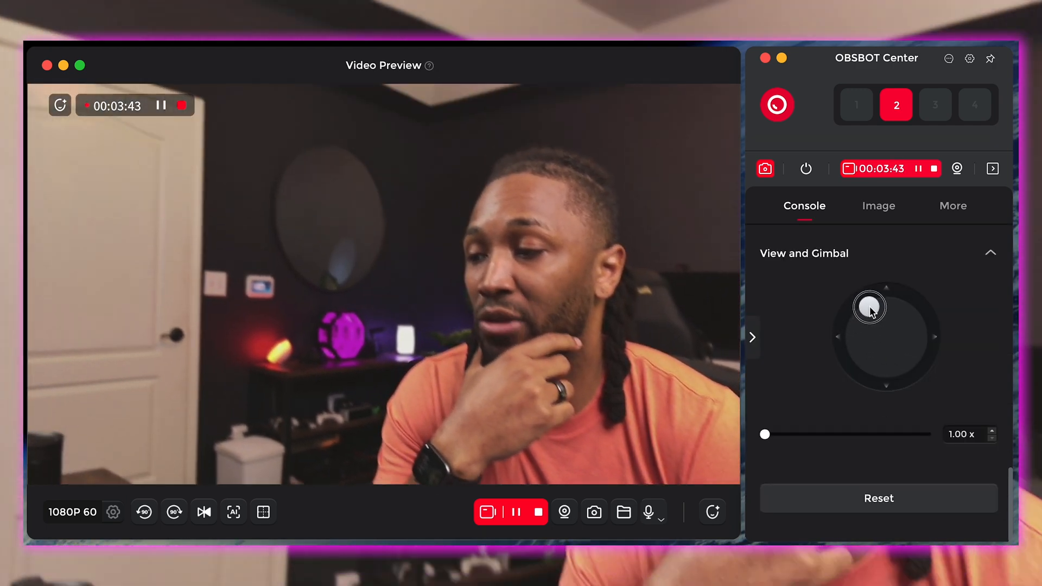
drag(869, 307, 897, 354)
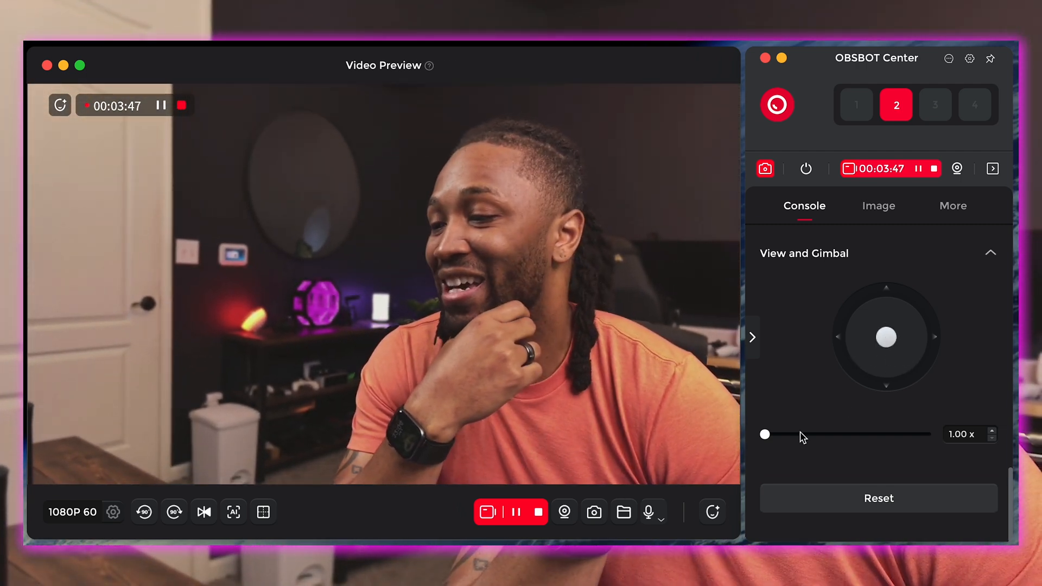
Step: Zoom the camera in to about 3.94x, then back out to 1.00x
drag(765, 434, 832, 434)
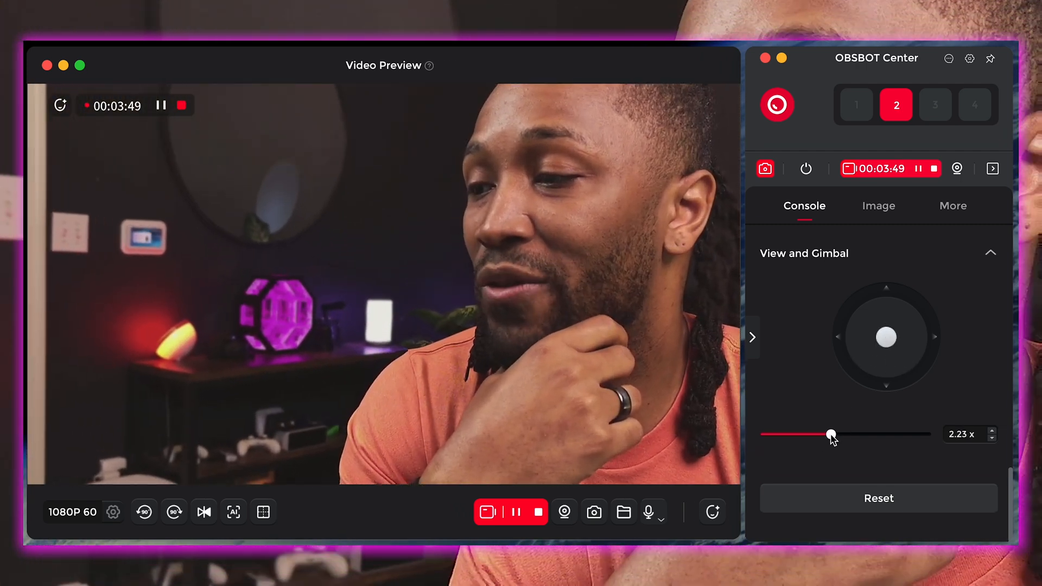
drag(830, 435, 837, 434)
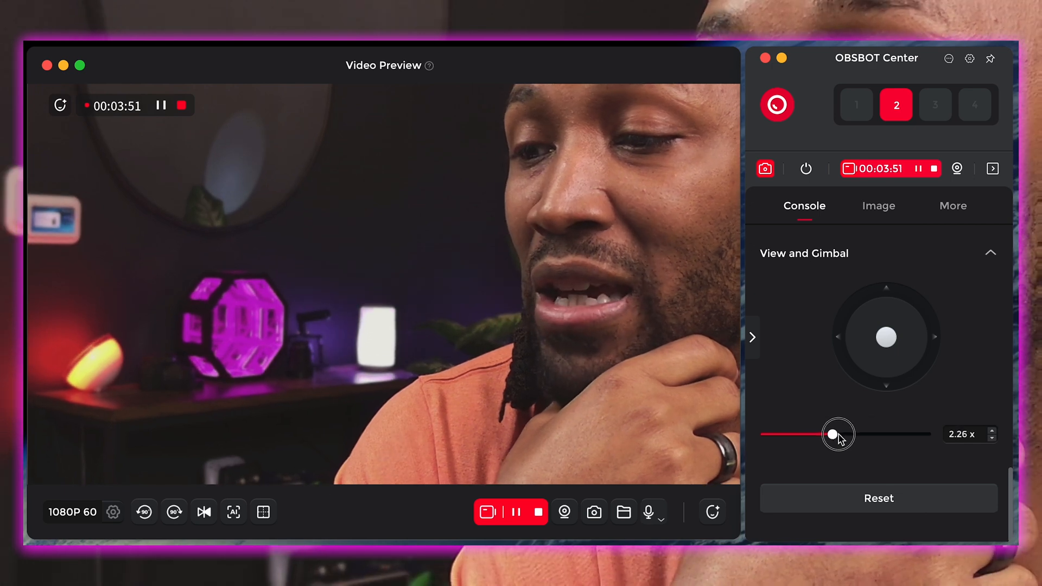
drag(838, 434, 924, 434)
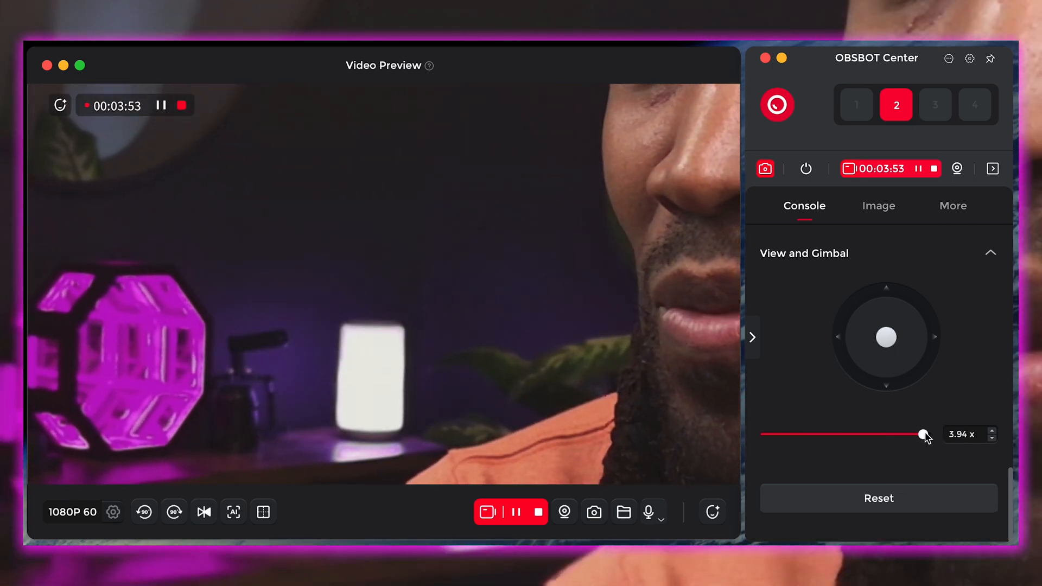
drag(923, 434, 765, 434)
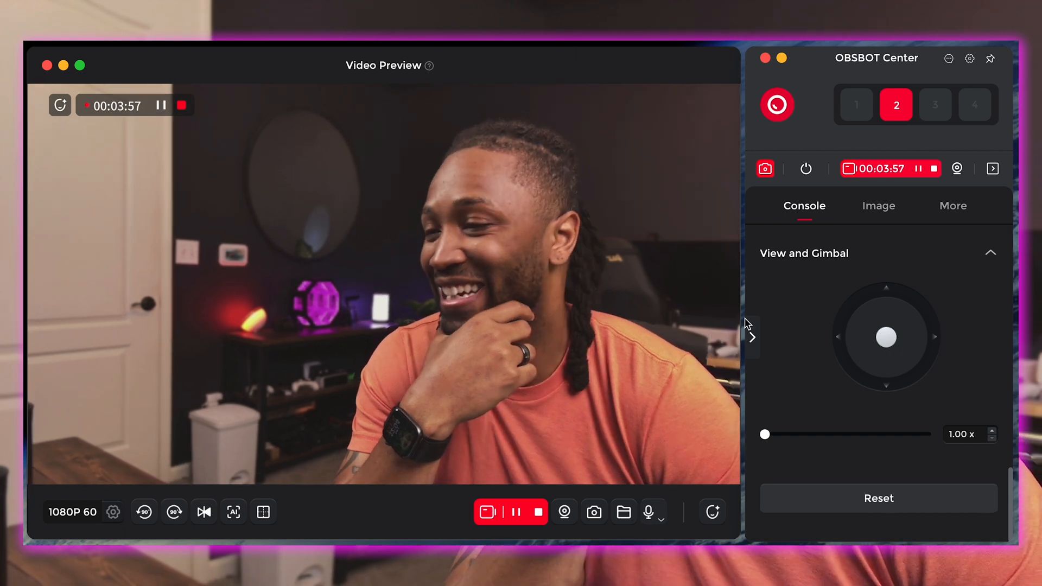
click(879, 206)
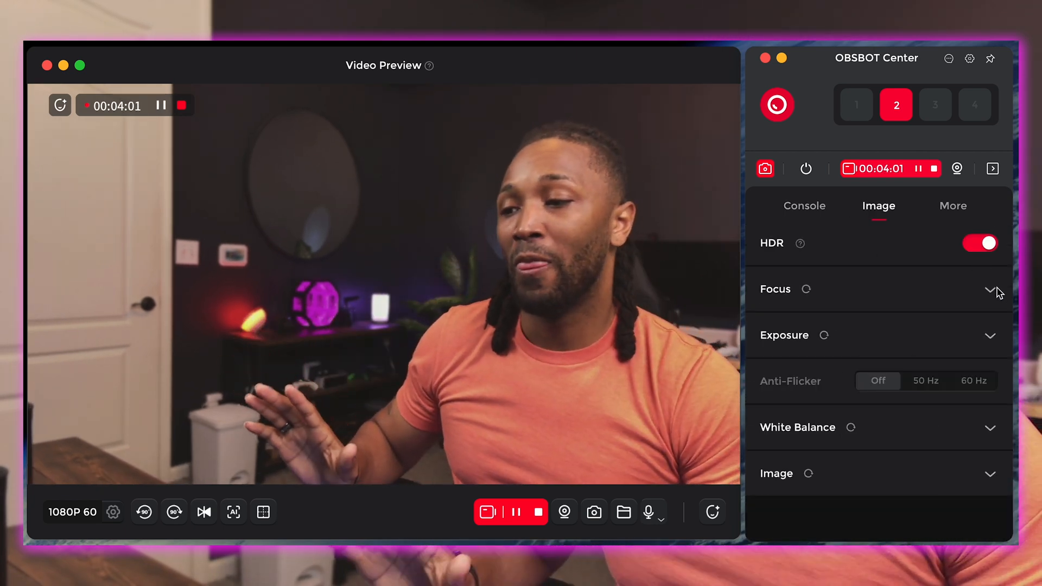
Step: Browse the Focus, White Balance and Image sections with Standard, Outdoor, Pastel and Custom styles
click(990, 288)
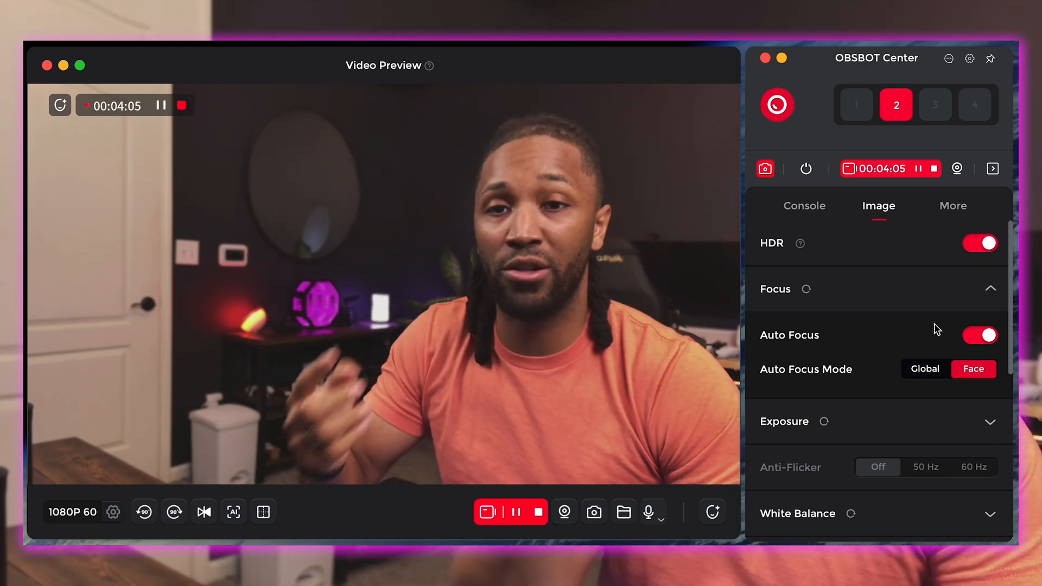
mouse_move(985, 322)
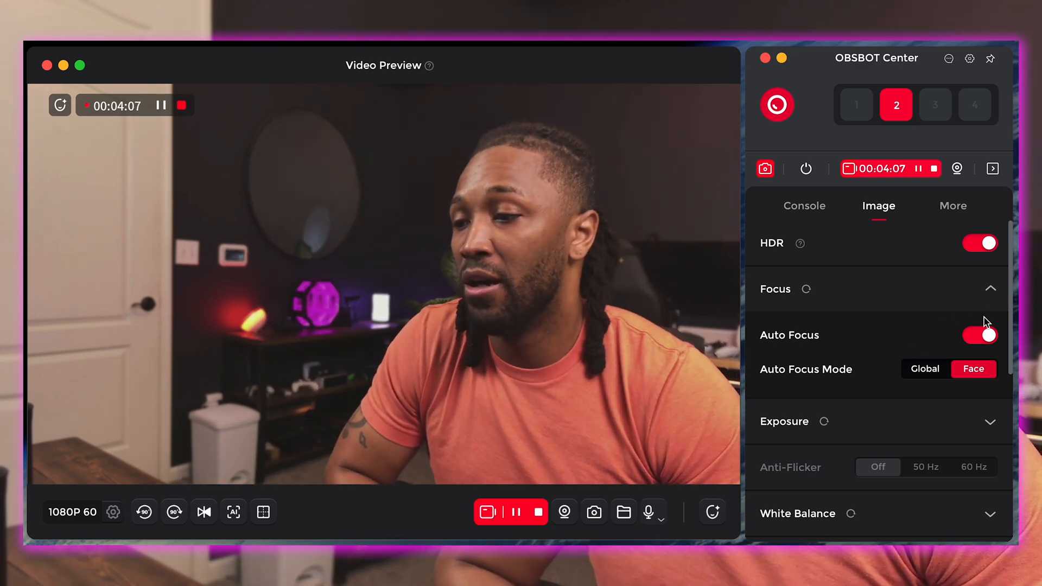
click(990, 289)
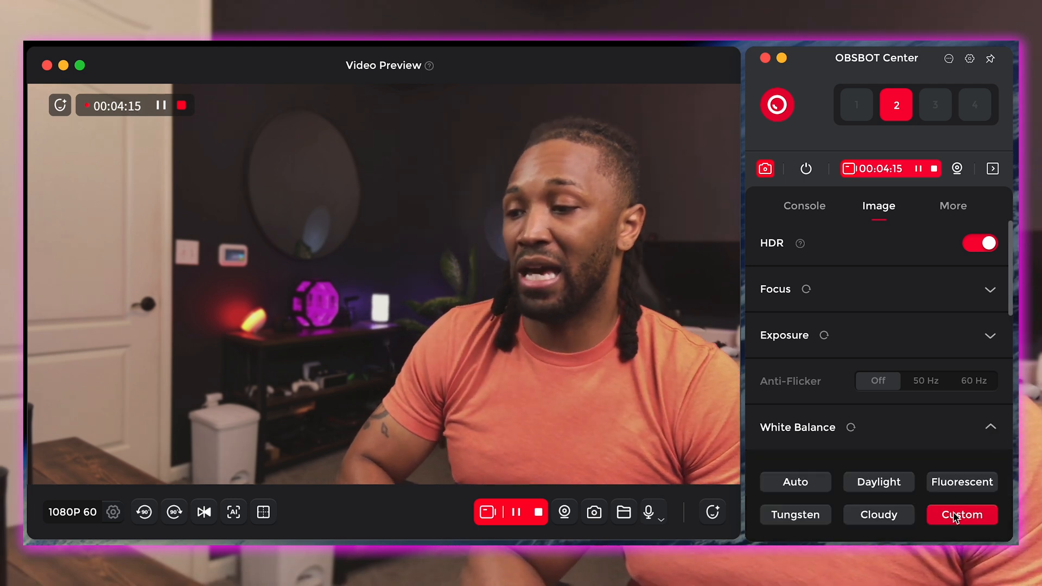
click(962, 515)
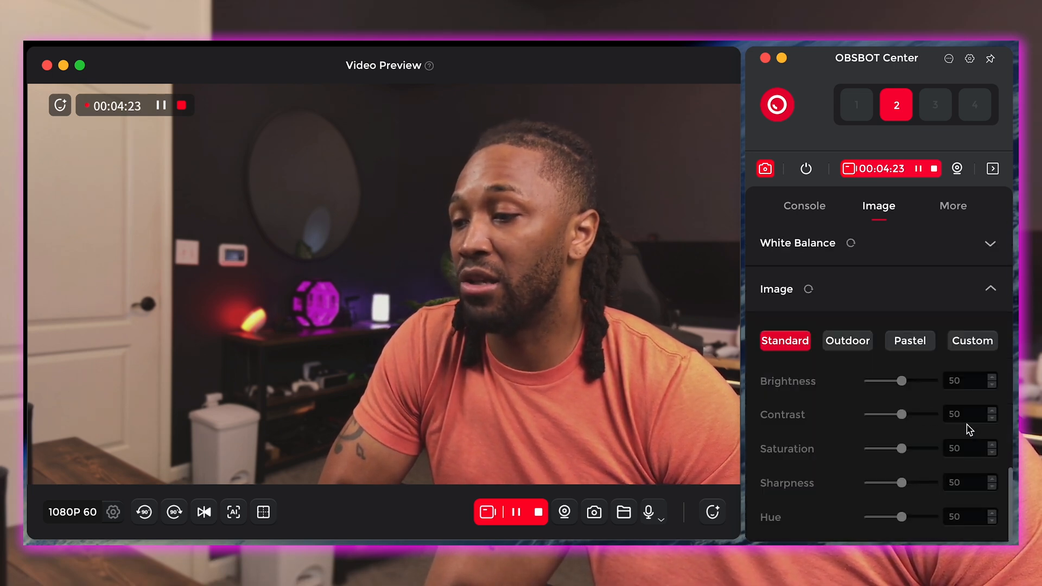
click(847, 341)
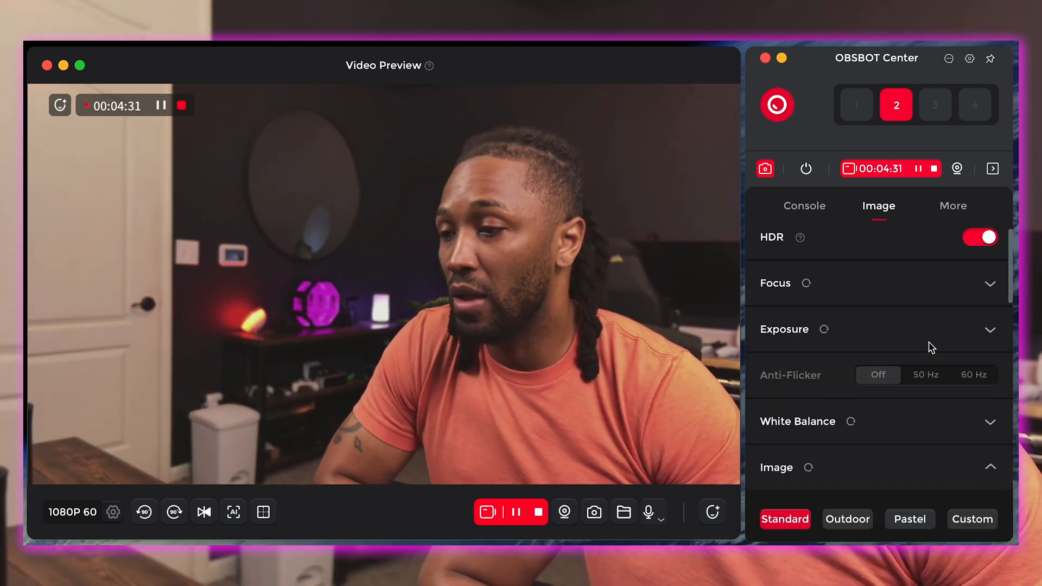
Step: Review General Settings under More (buzzer, indicator brightness, SD card), then return to the Console
click(953, 206)
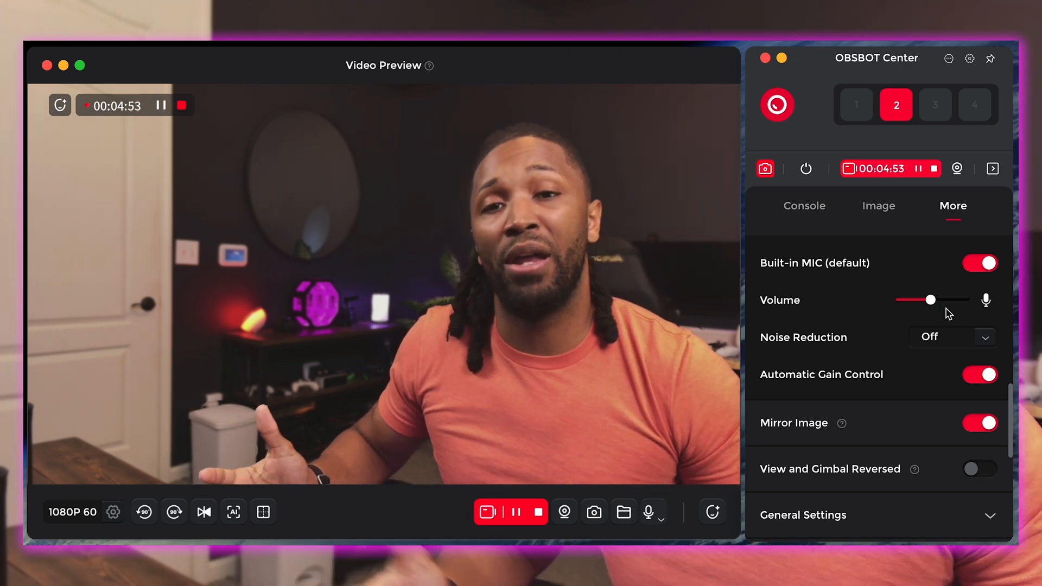
scroll(down, 3)
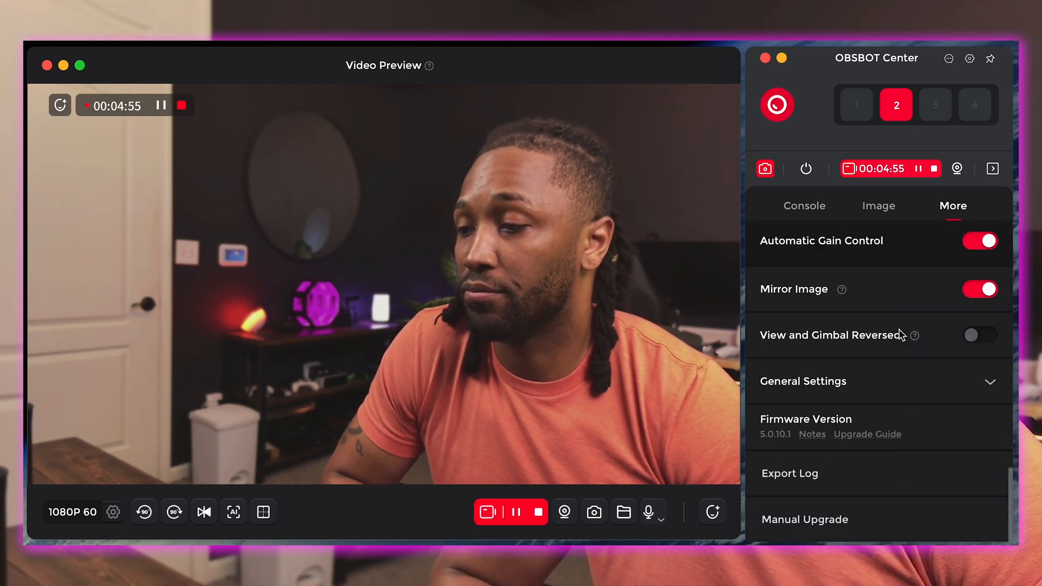
click(803, 380)
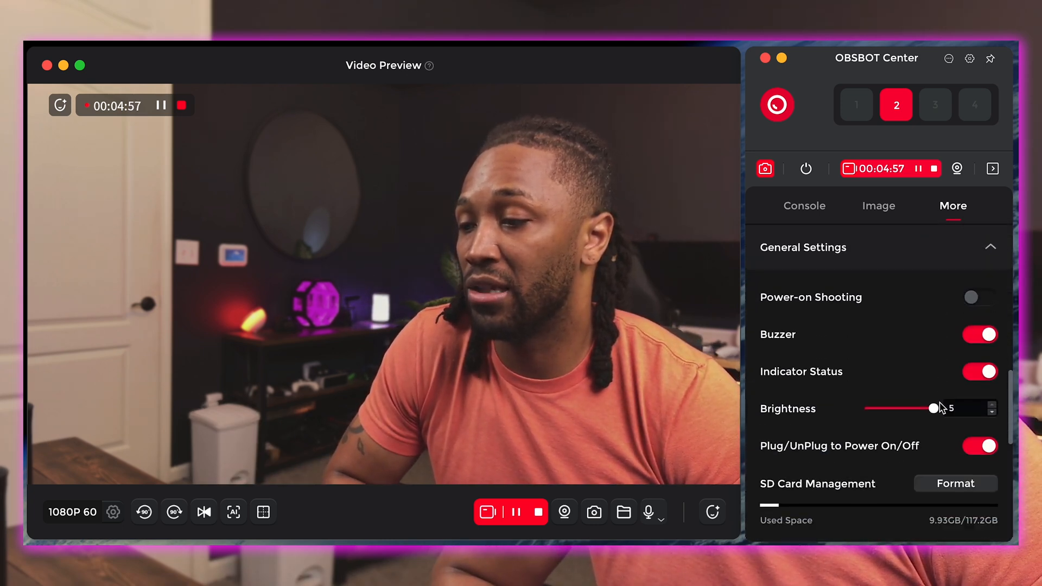
scroll(down, 3)
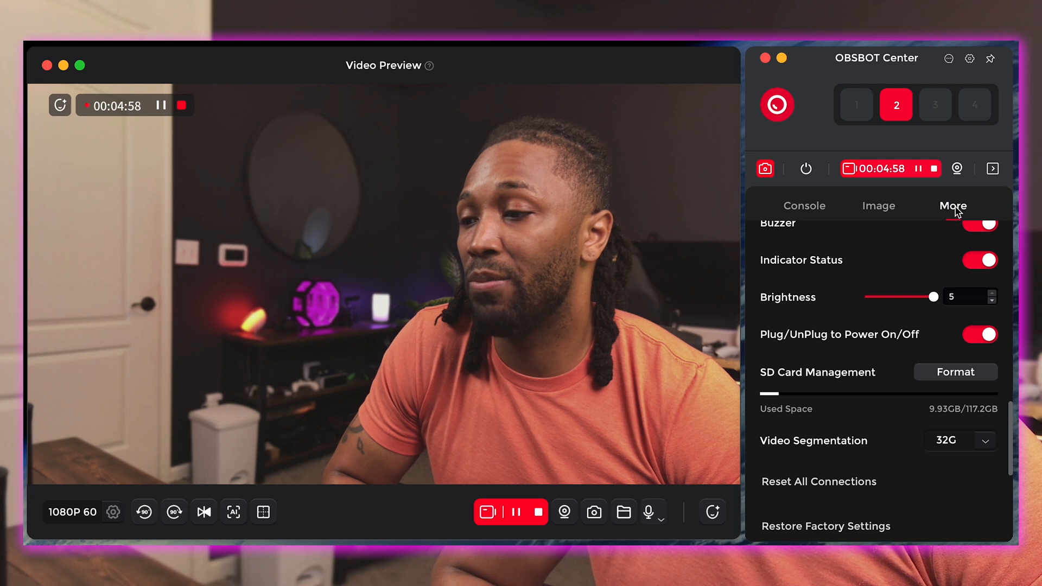
click(537, 512)
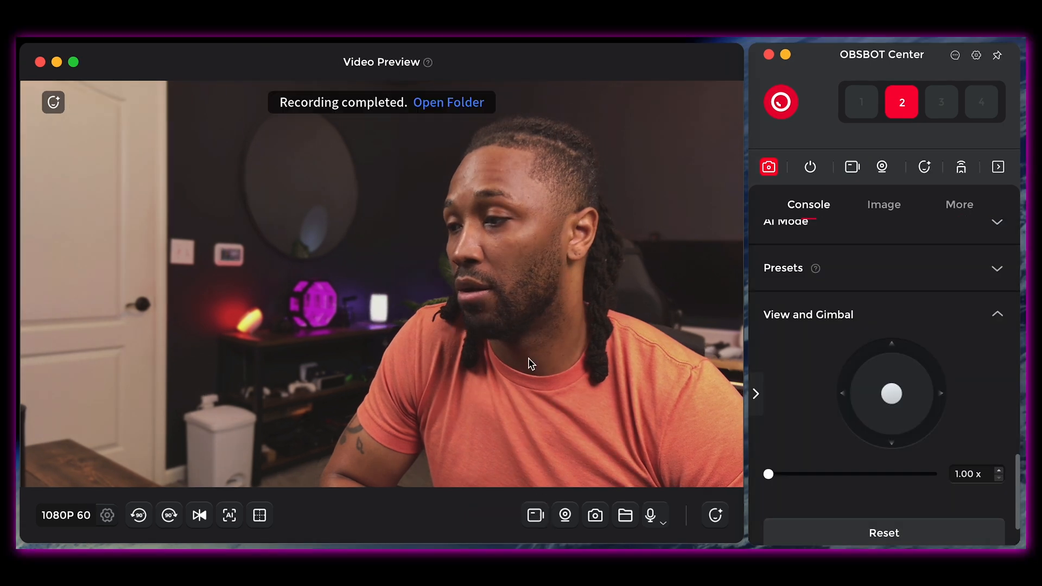
Step: In the Beauty panel's Bokeh settings, vary the blur level and settle it at 2
click(925, 167)
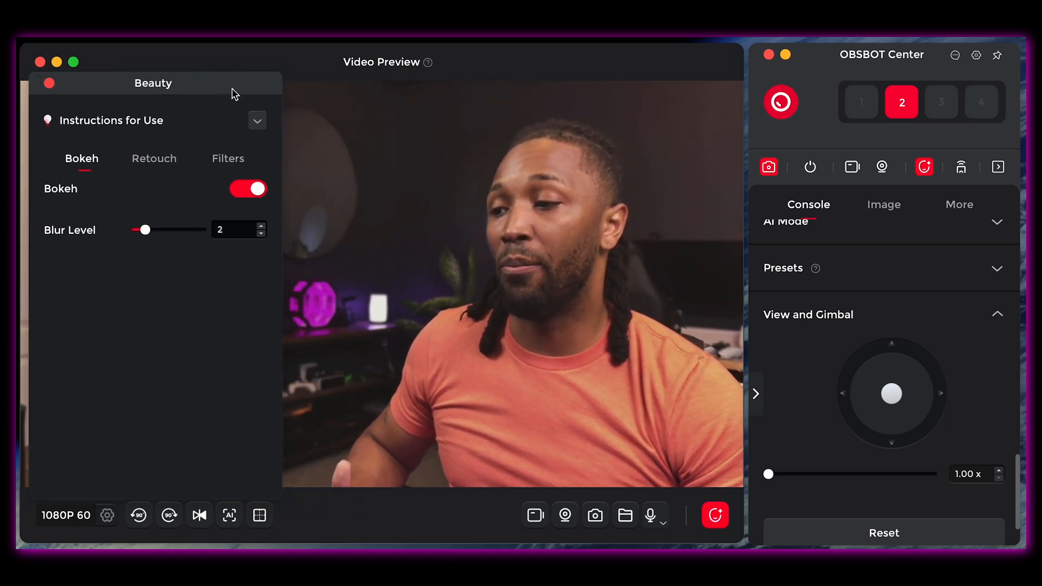
drag(144, 229, 154, 229)
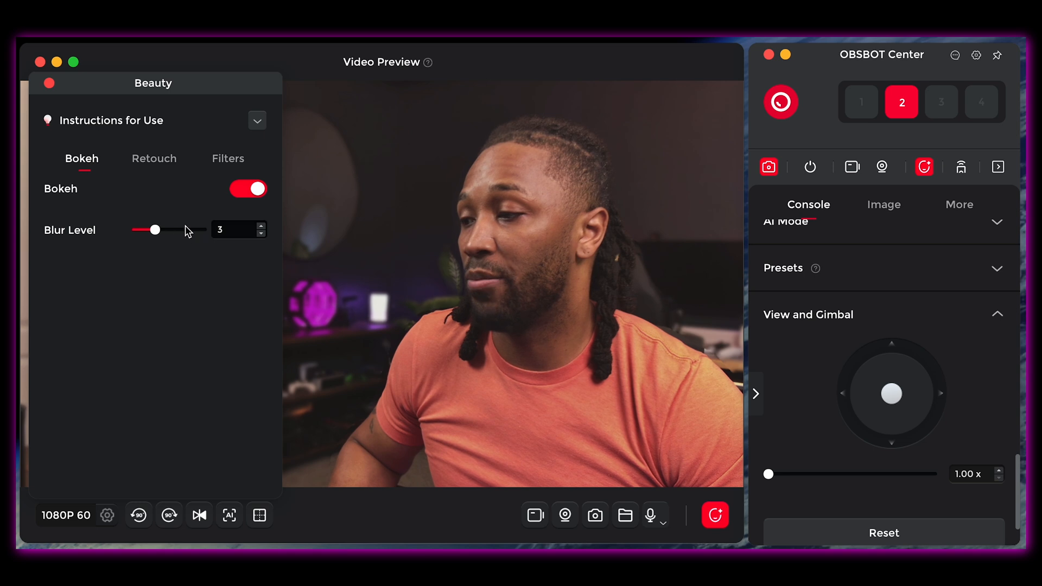
drag(153, 230, 165, 231)
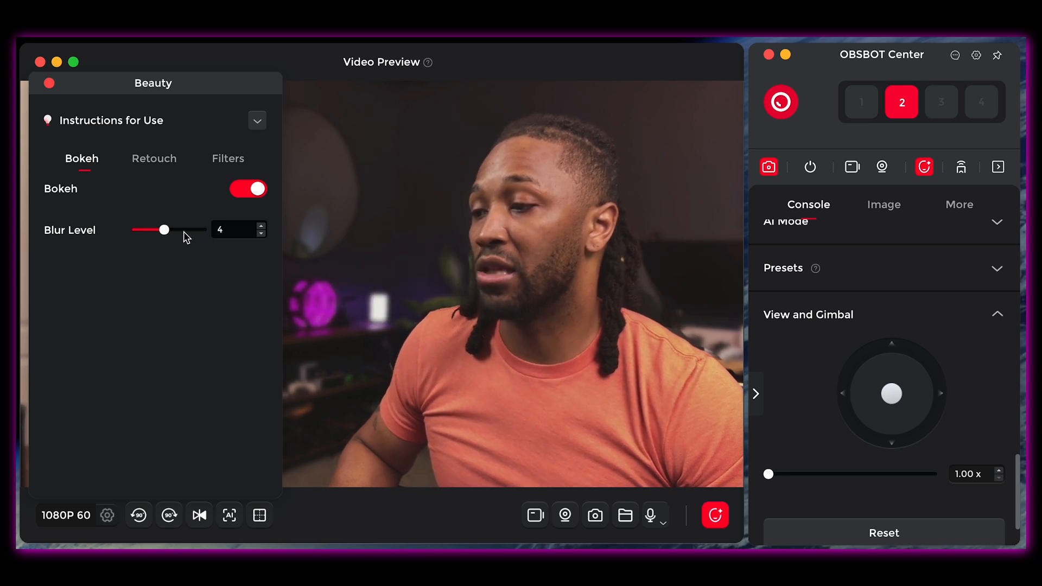
drag(163, 229, 183, 229)
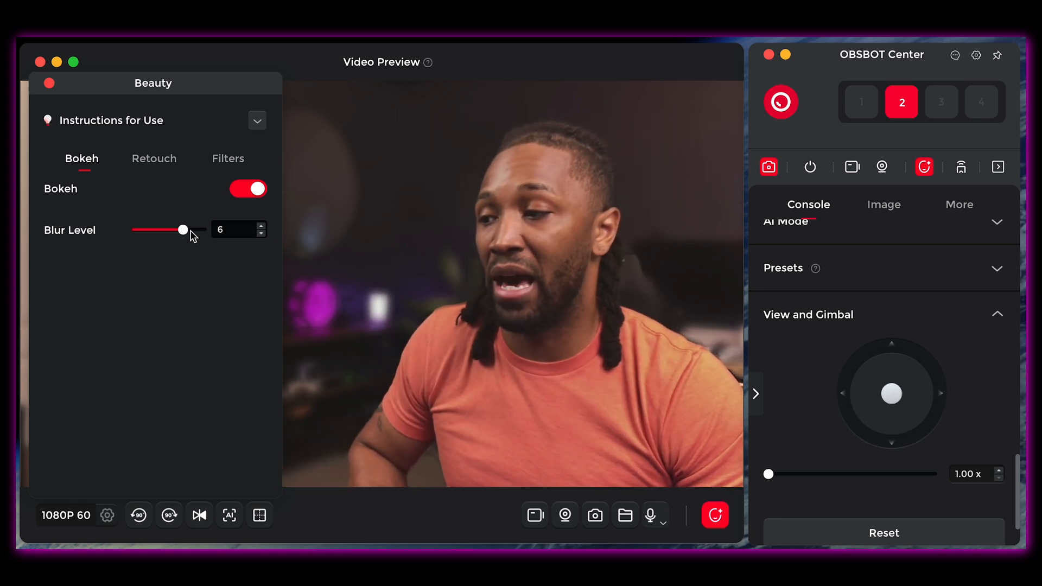
drag(182, 230, 155, 230)
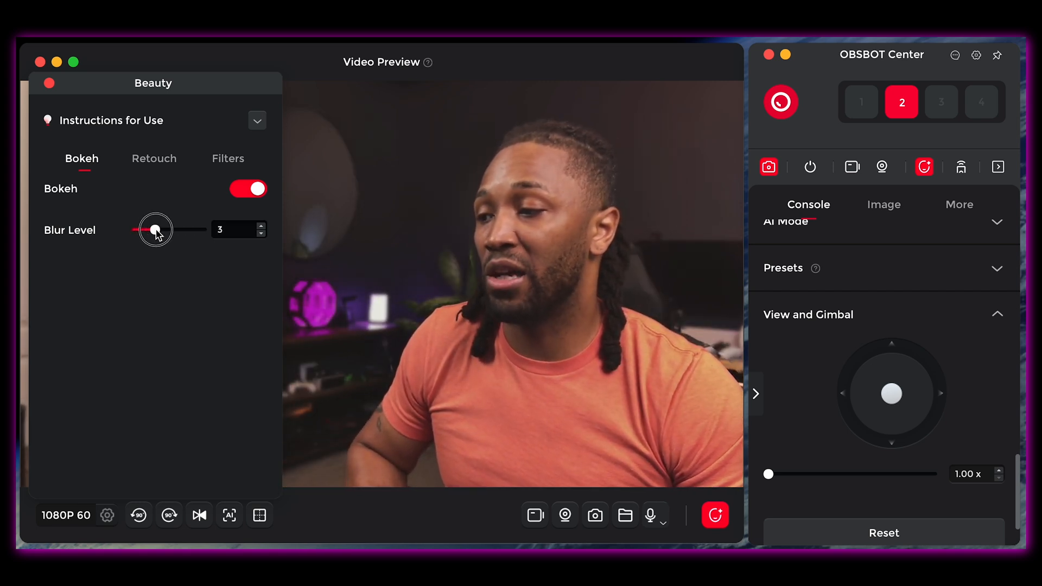
drag(156, 229, 141, 229)
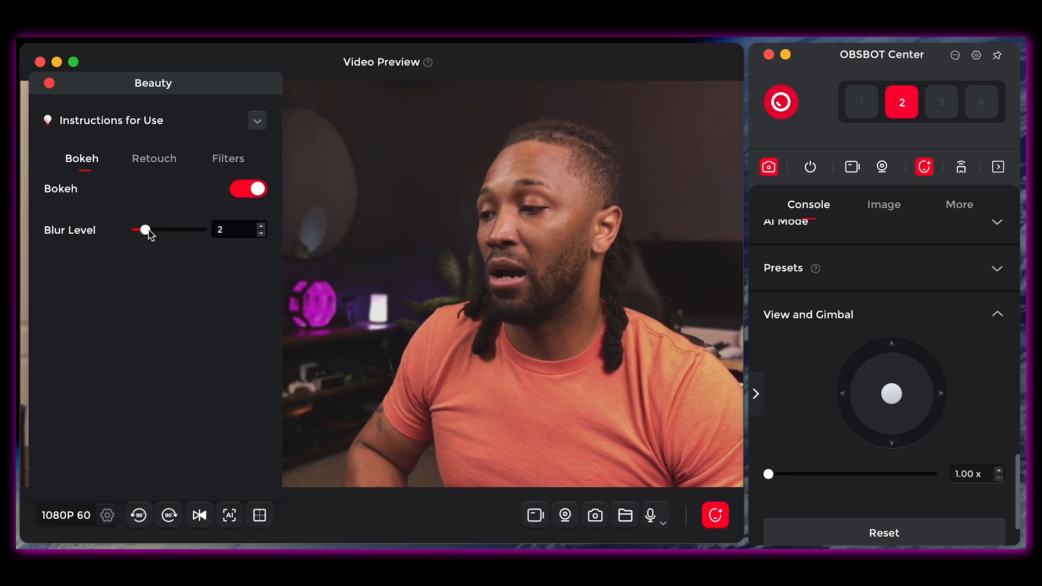
click(155, 159)
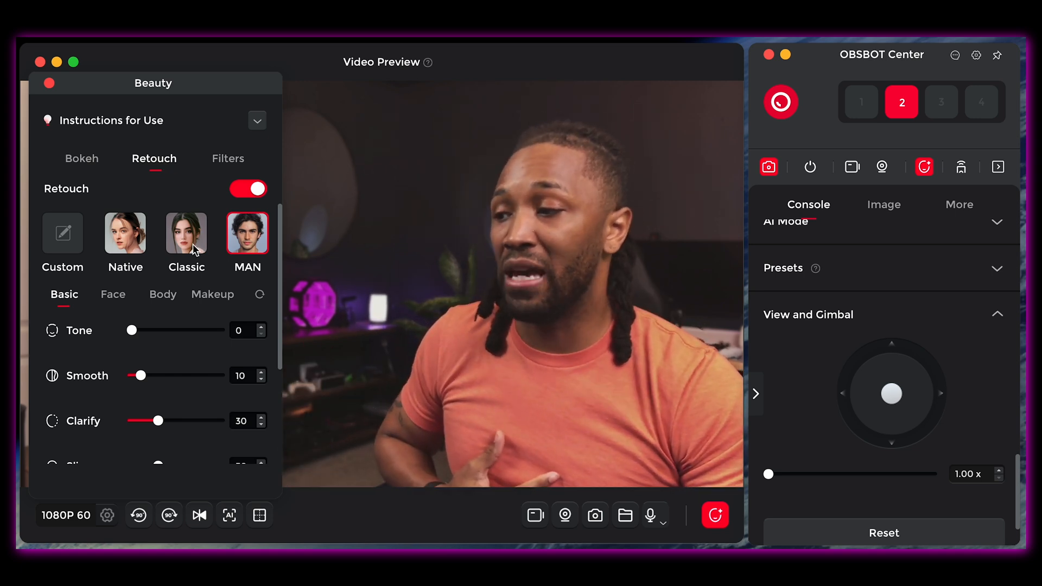
Step: Try the Native retouch preset, then settle on Classic (tone 40, smooth 40, clarify 30)
click(187, 233)
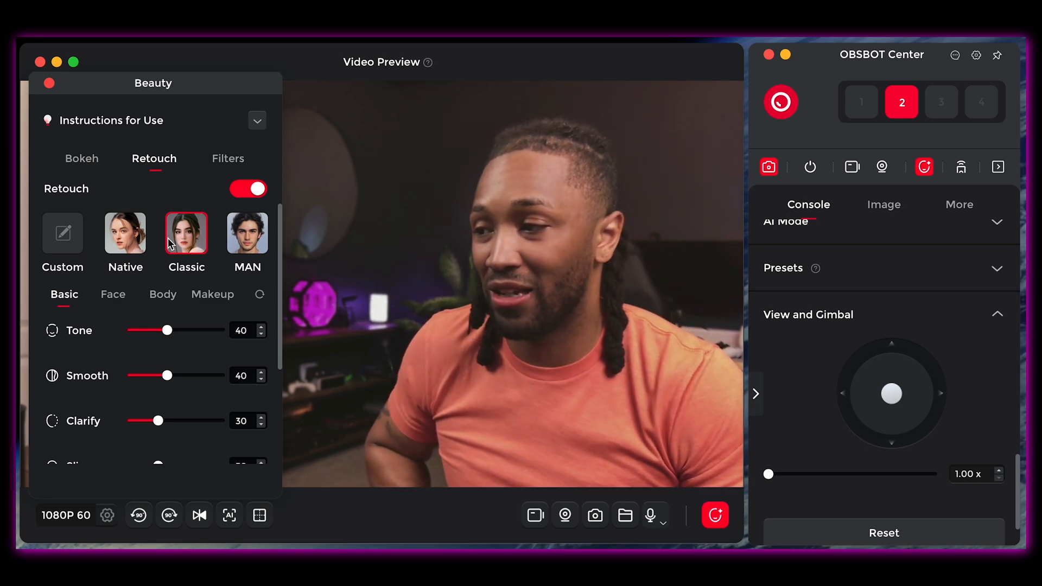
click(125, 233)
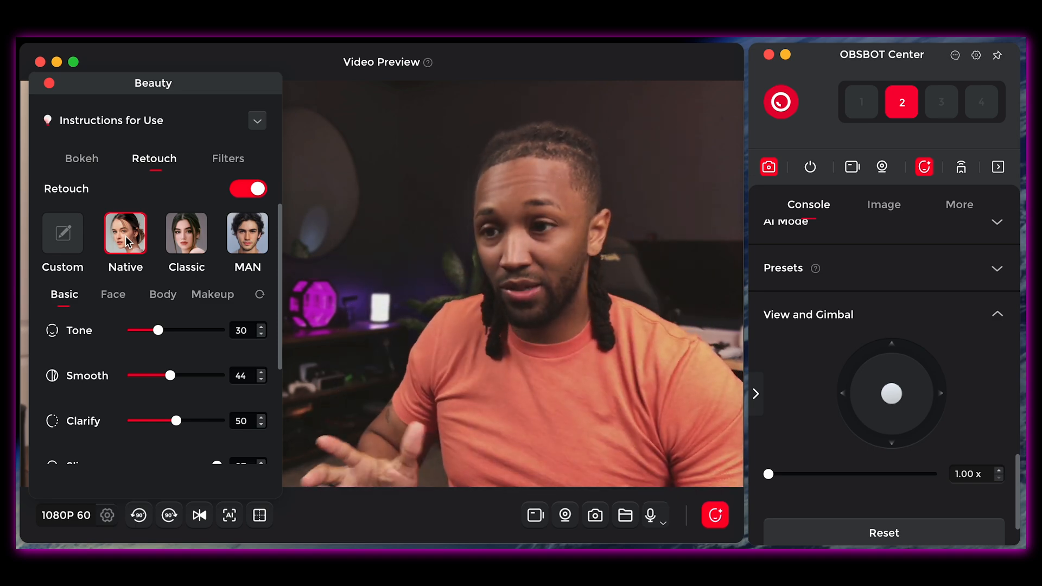
click(187, 233)
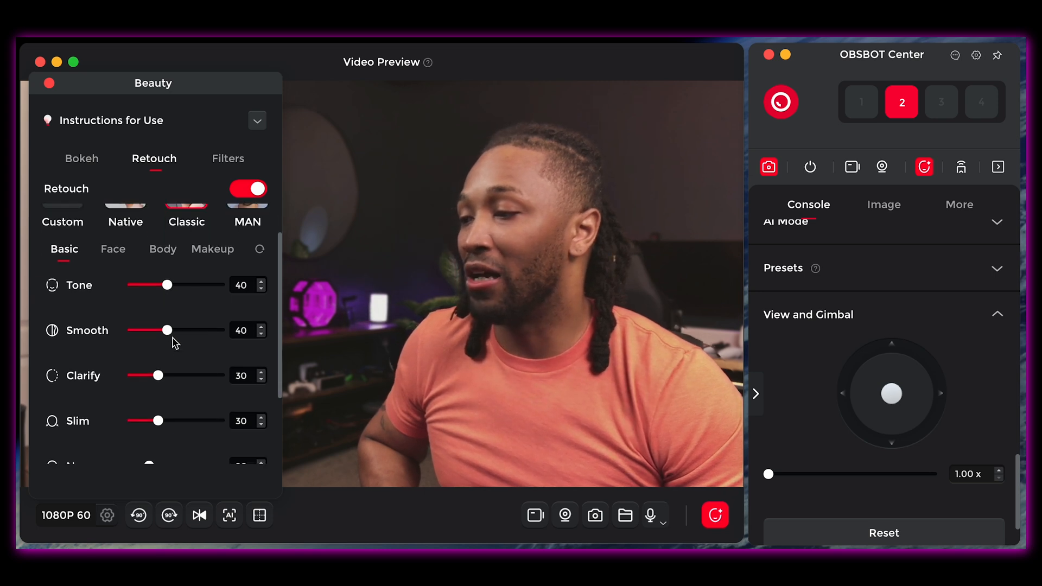
Step: Set face Slim to 74 and Narrow to 26 after briefly pushing it to 90
scroll(down, 3)
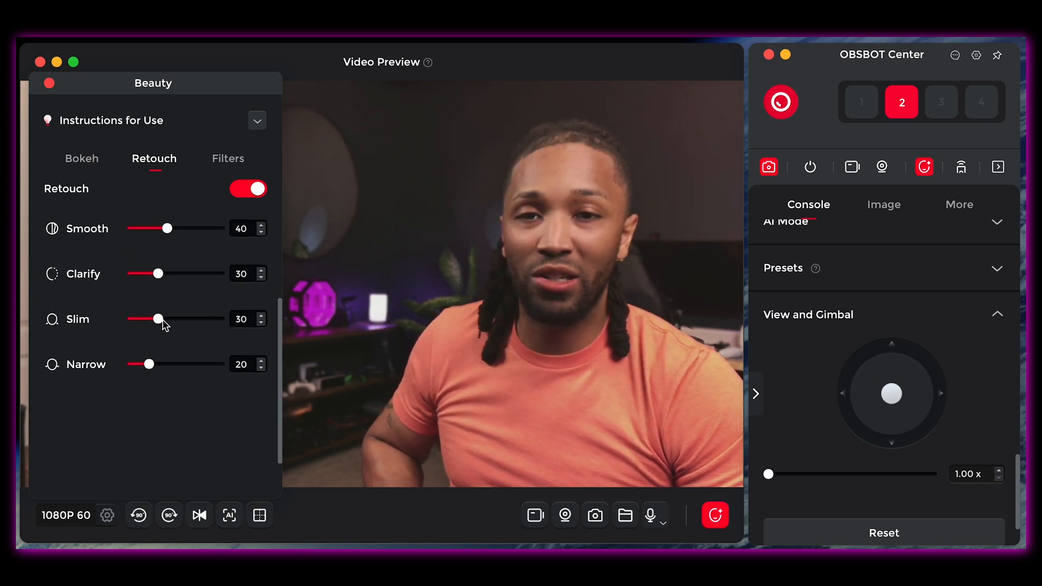
drag(157, 318, 196, 318)
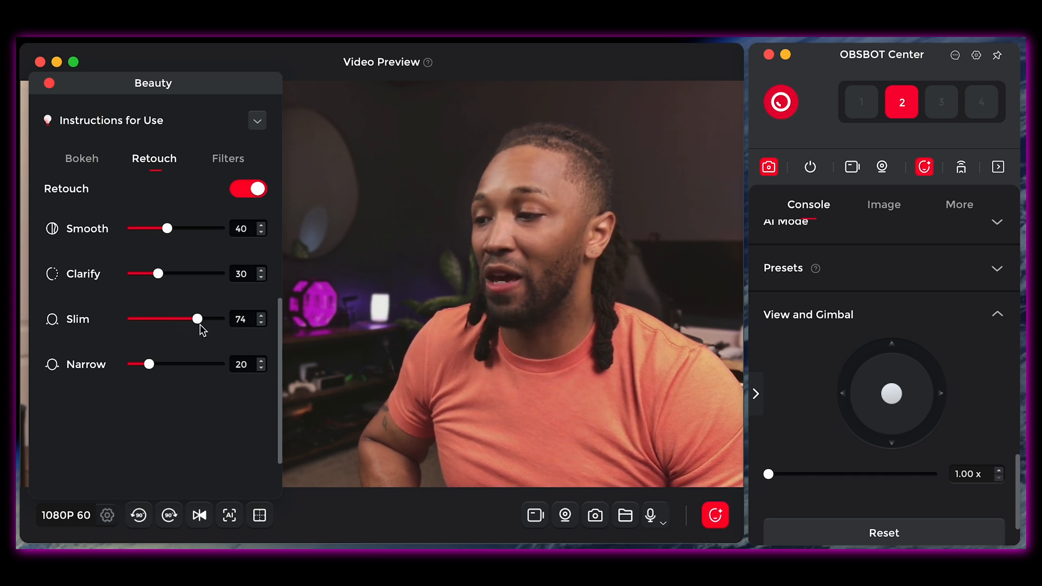
drag(147, 364, 211, 365)
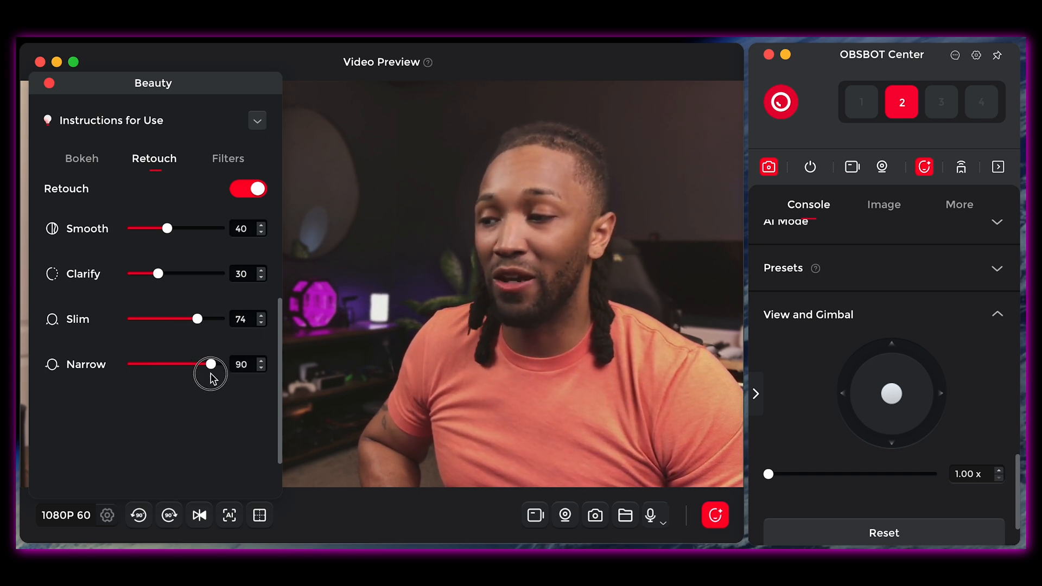
drag(211, 365, 147, 364)
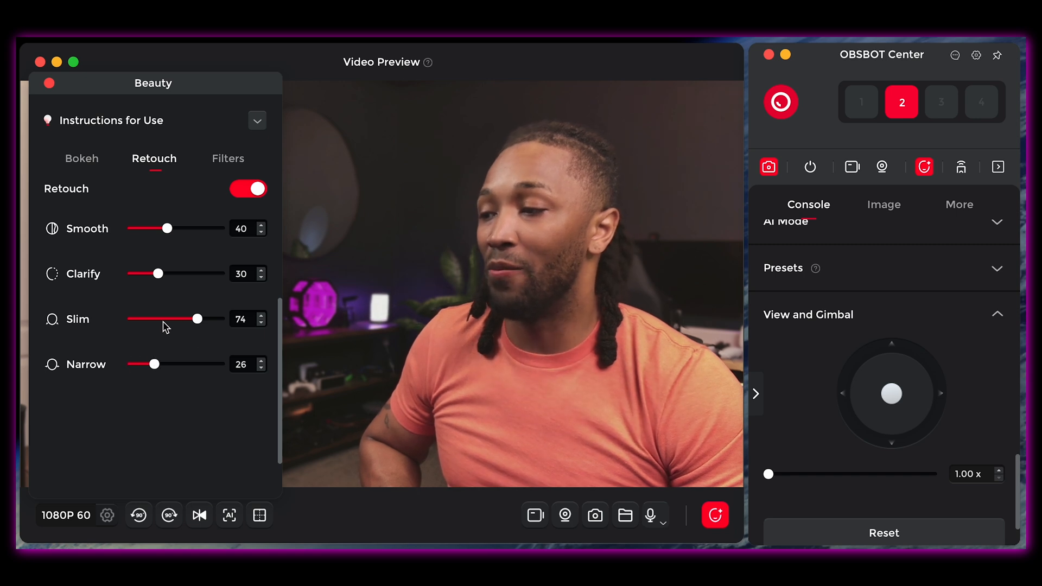
click(248, 188)
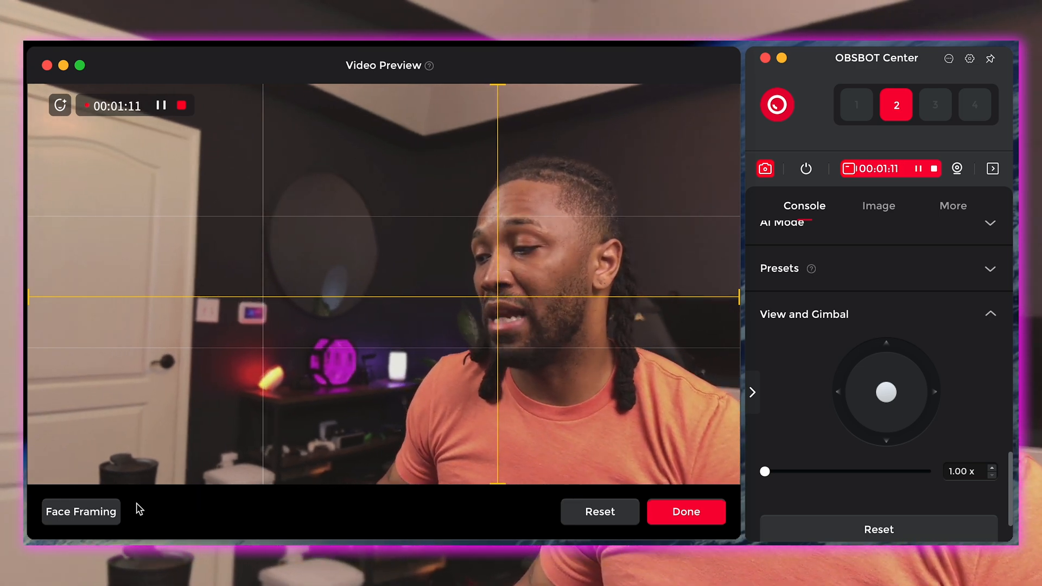
Step: Turn on Face Framing and confirm the framing setup with Done
click(80, 512)
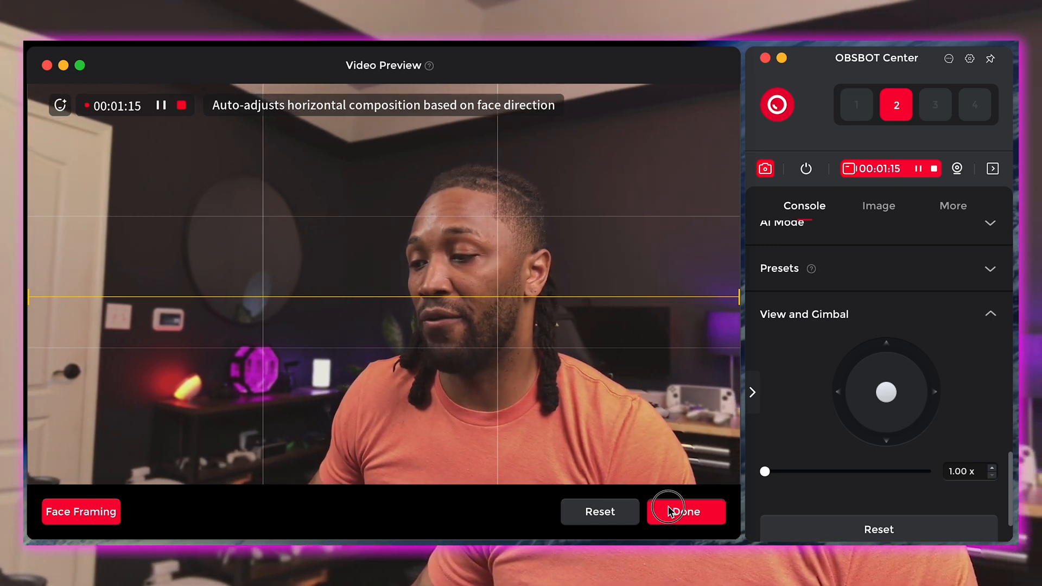
click(669, 512)
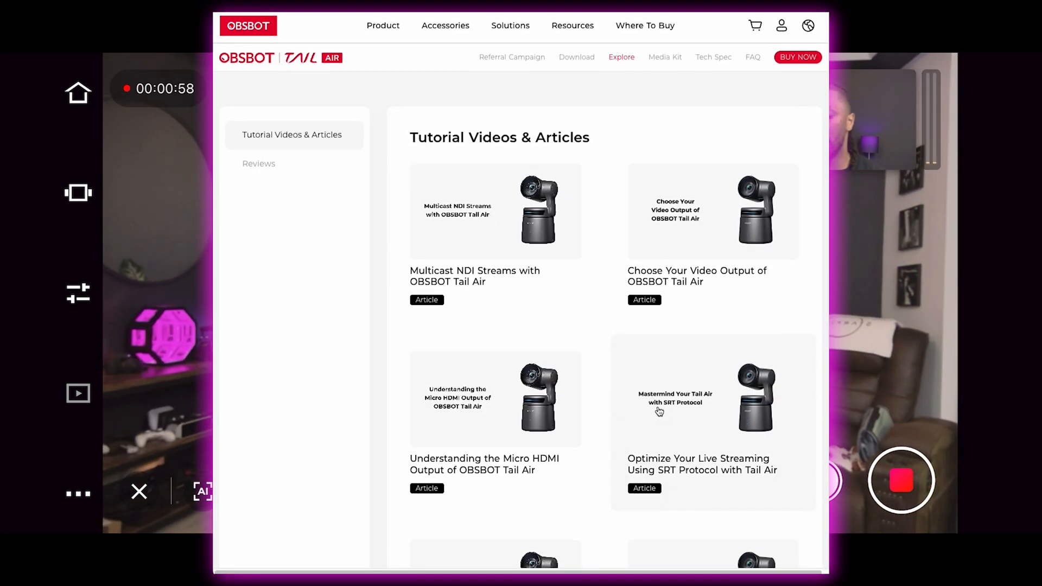
scroll(down, 3)
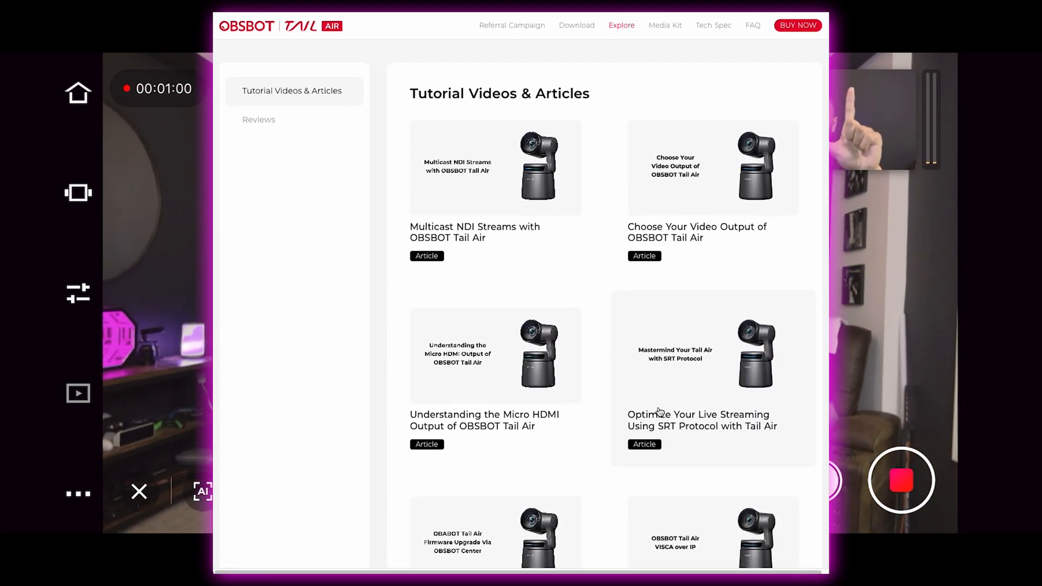
scroll(down, 3)
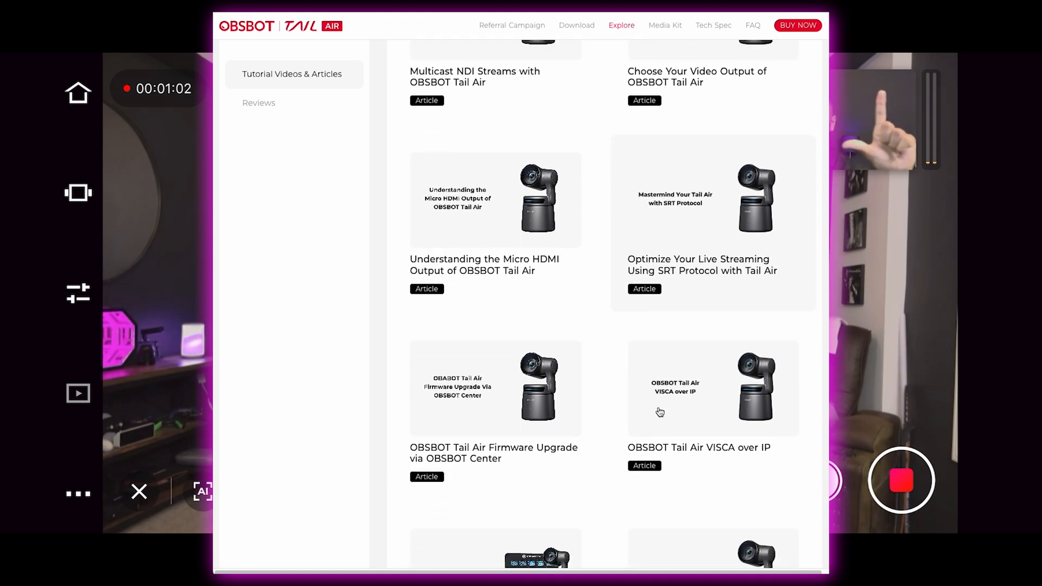
scroll(down, 3)
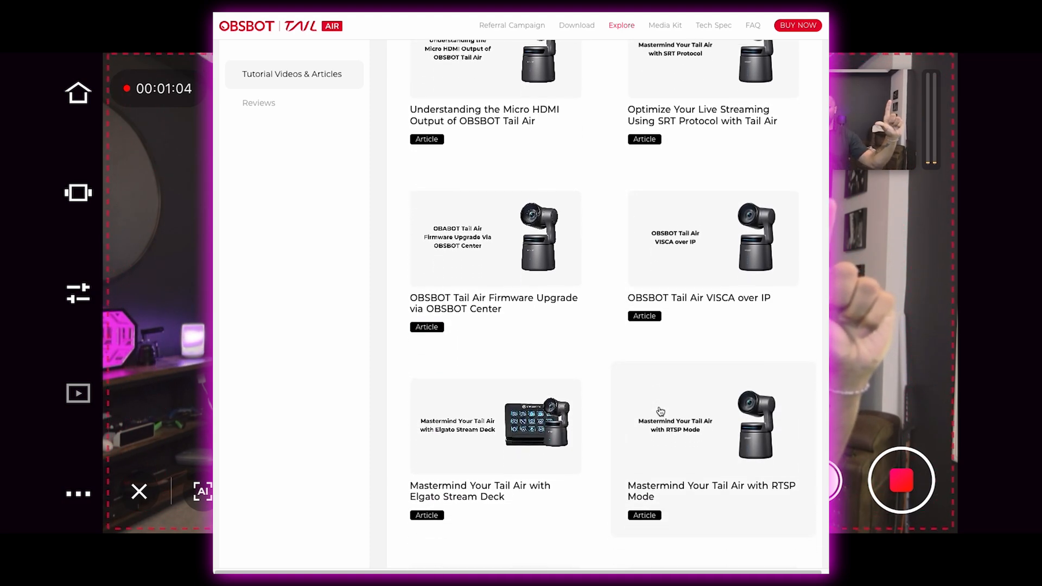
scroll(down, 3)
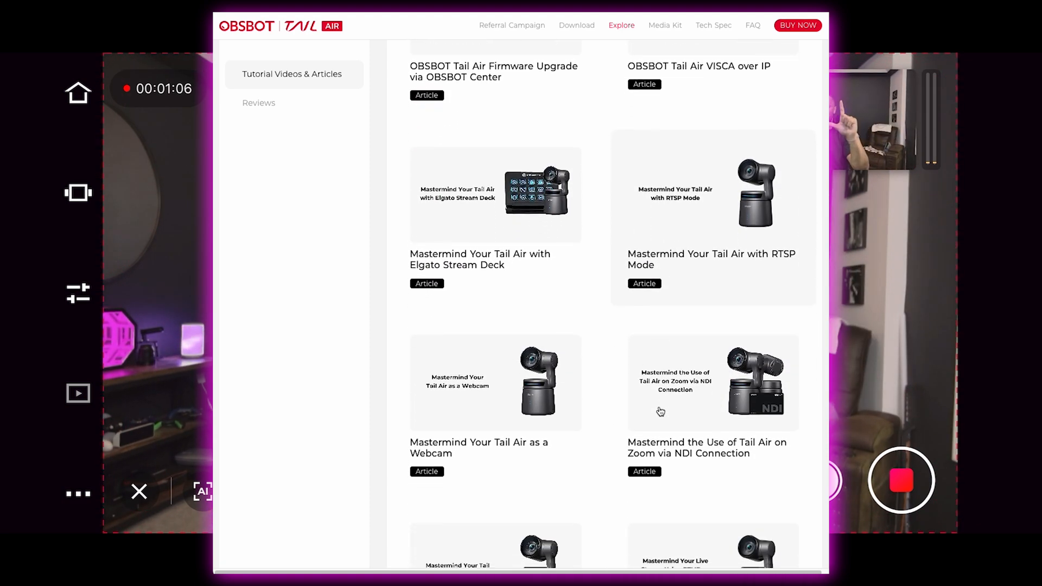
scroll(down, 3)
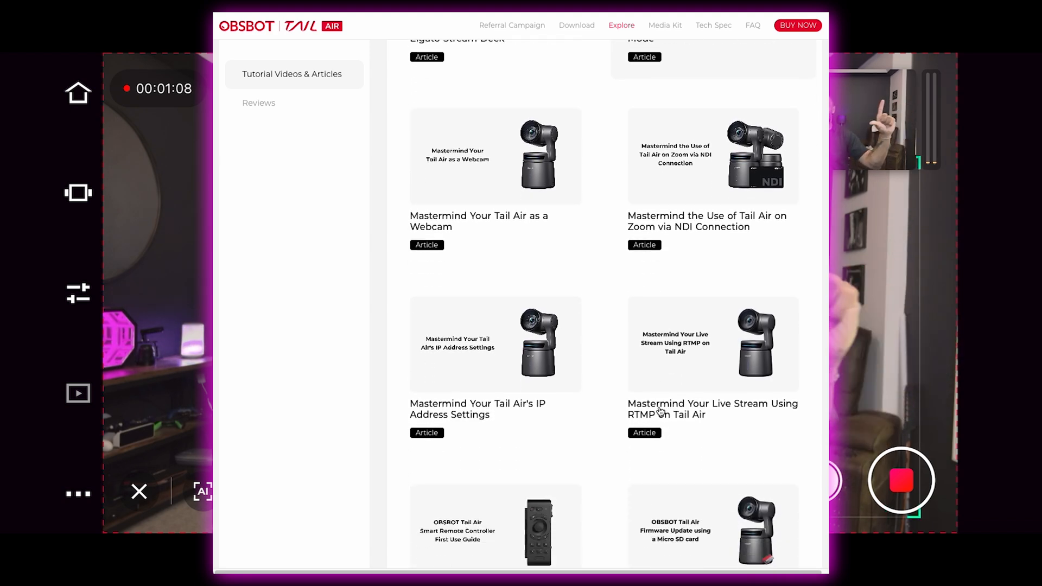
scroll(down, 3)
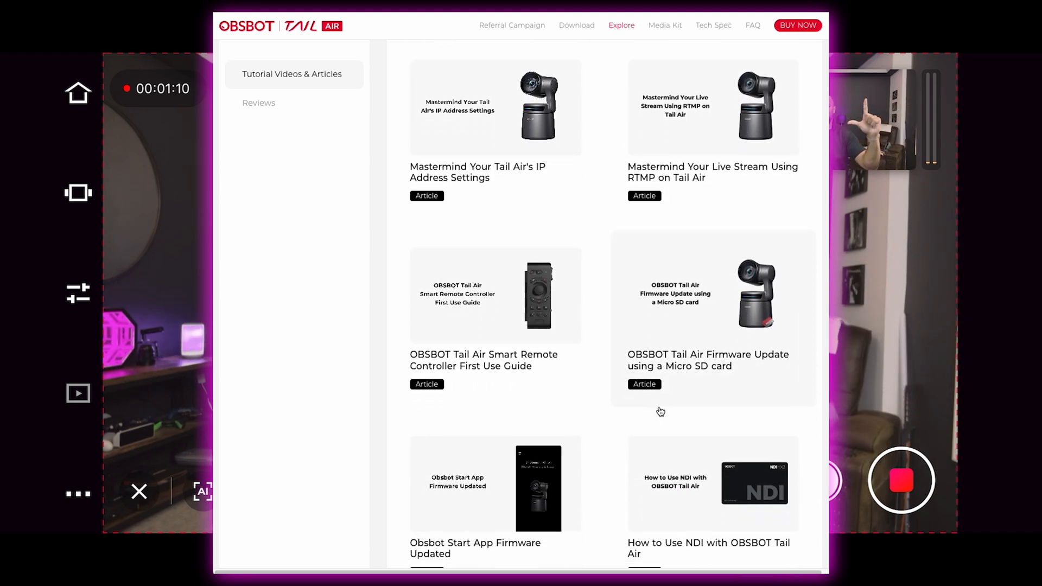
scroll(down, 3)
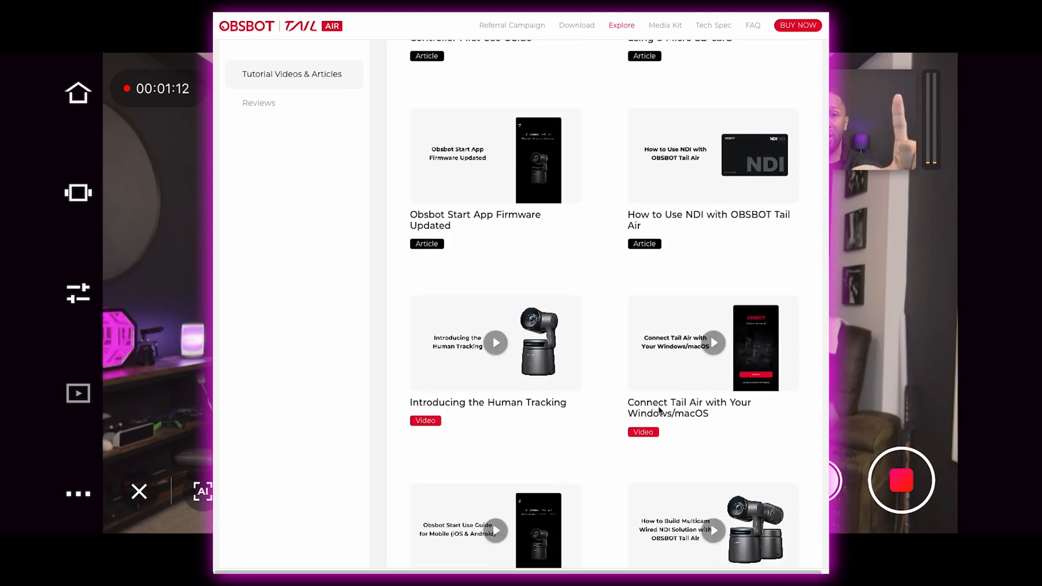
scroll(down, 3)
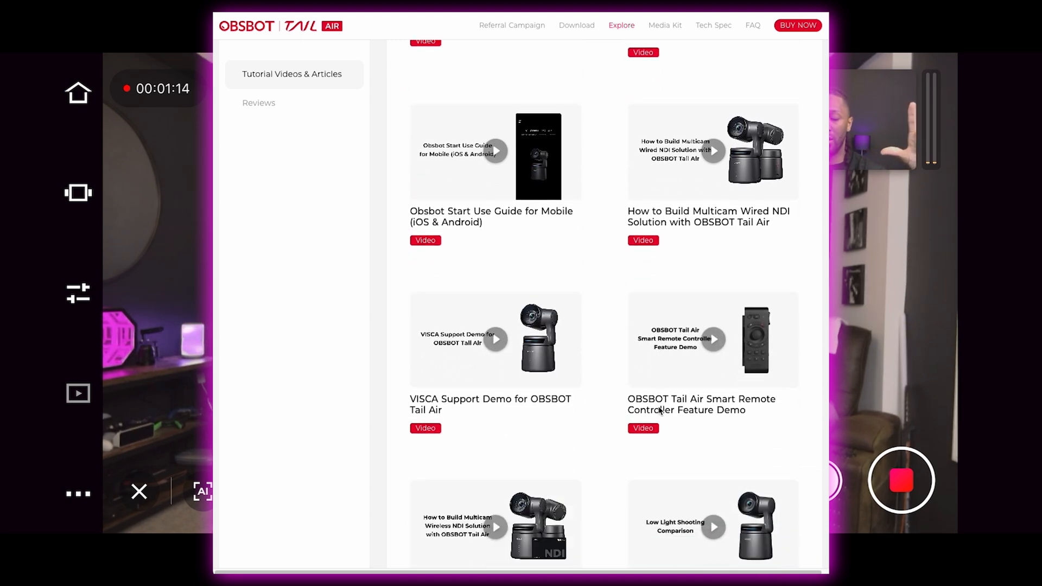